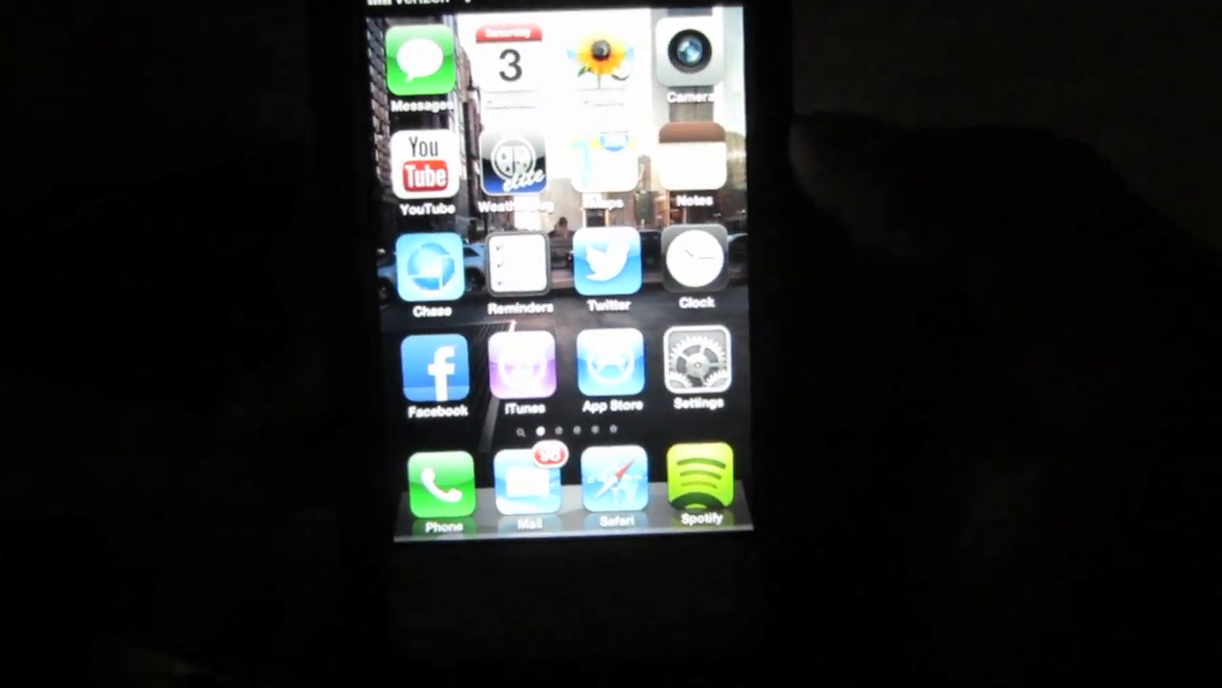
Launch Settings from the iPhone home screen to reach Cellular.
click(699, 372)
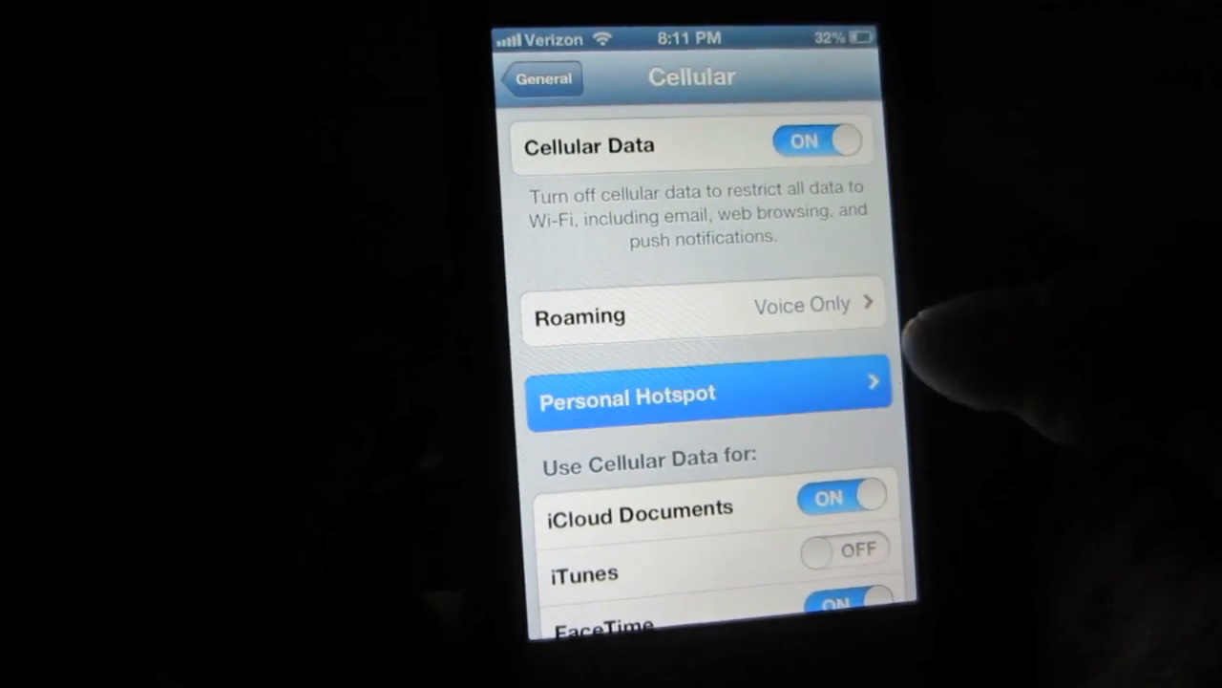
click(707, 396)
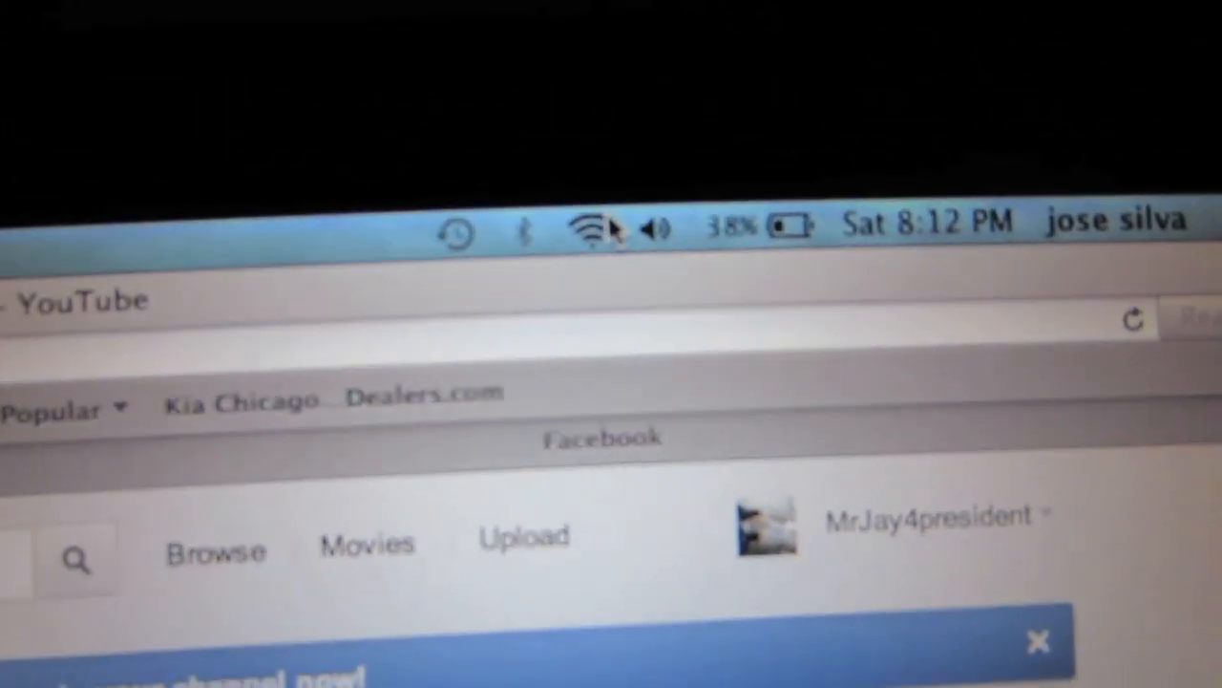
Show the Mac's nearby Wi-Fi networks from the menu bar.
click(588, 228)
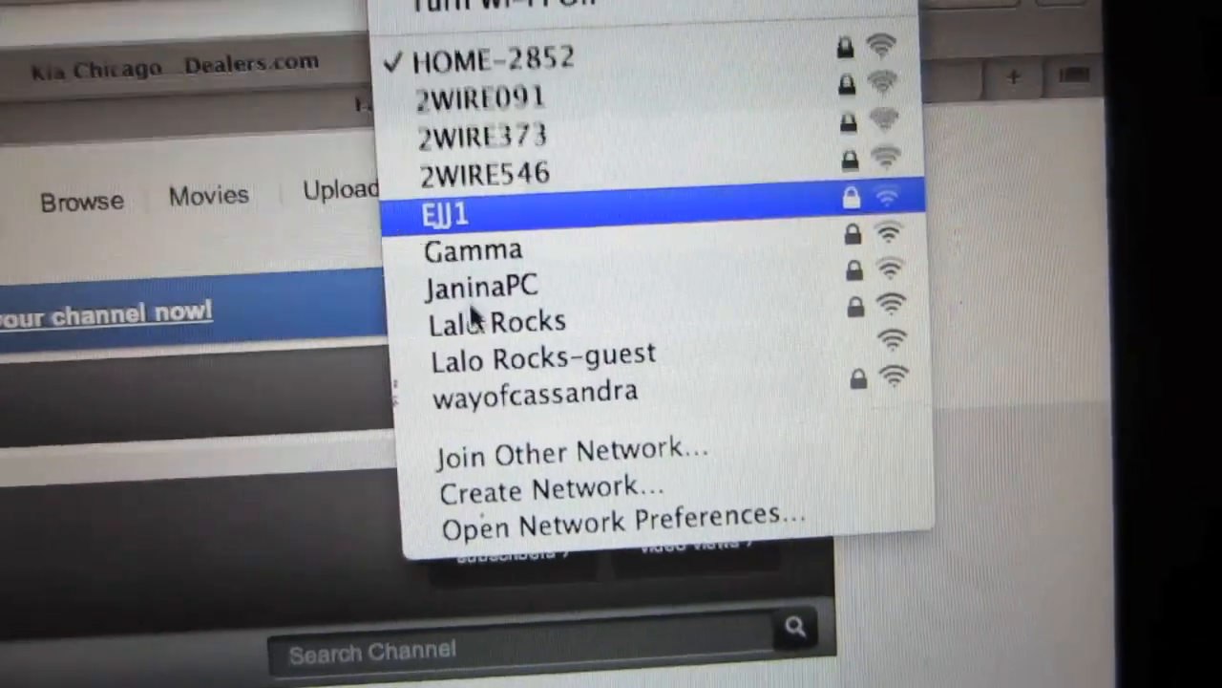